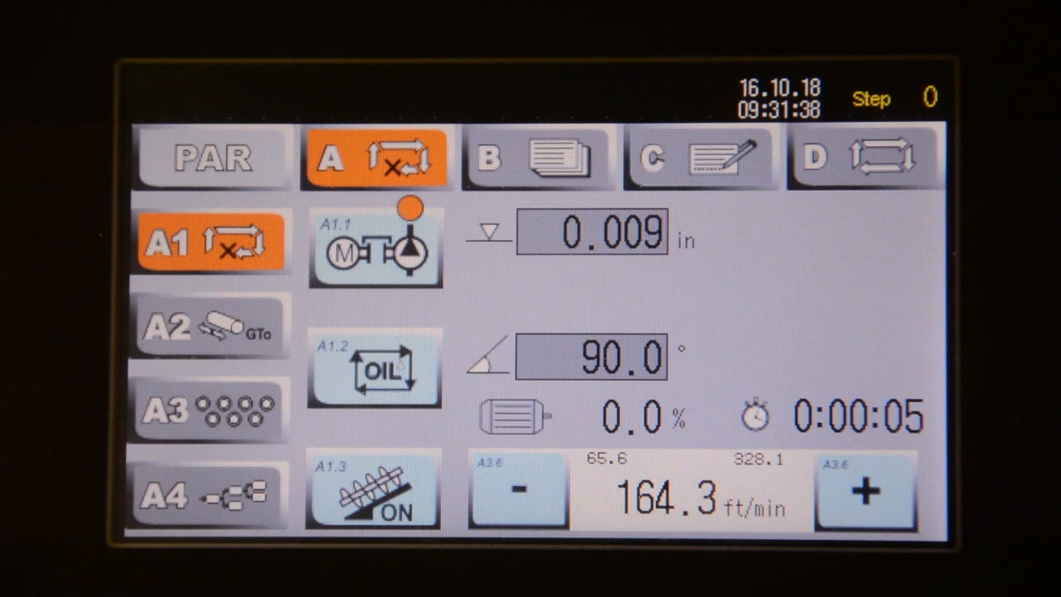
- Bring up the GTo positioning page showing actual 0.009 in and target 10.000 in
click(208, 325)
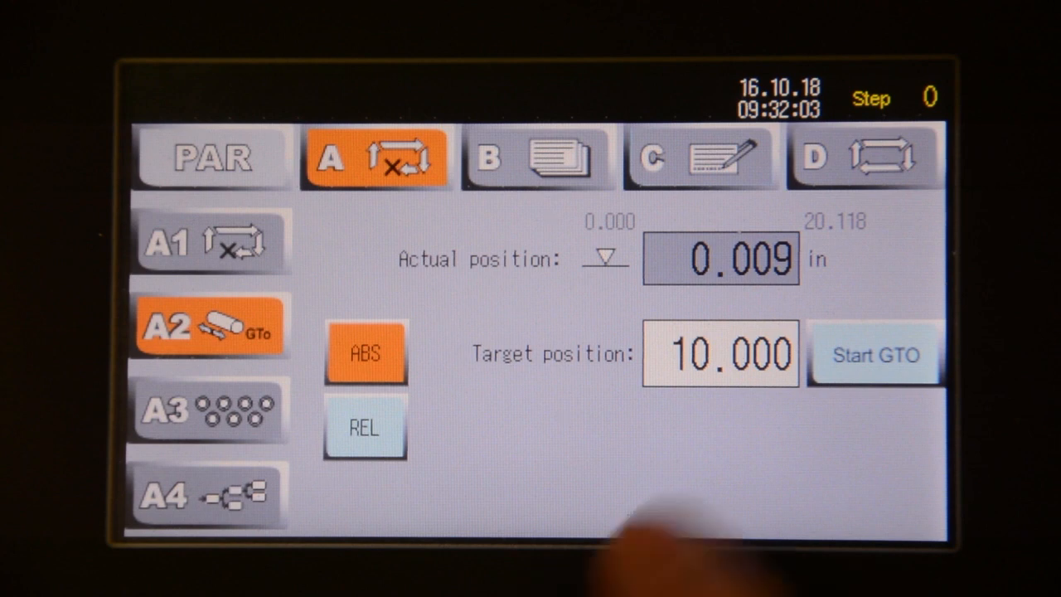
- Move the feed to a 15.000 in target, then switch positioning to relative moves
click(719, 355)
text(15.000)
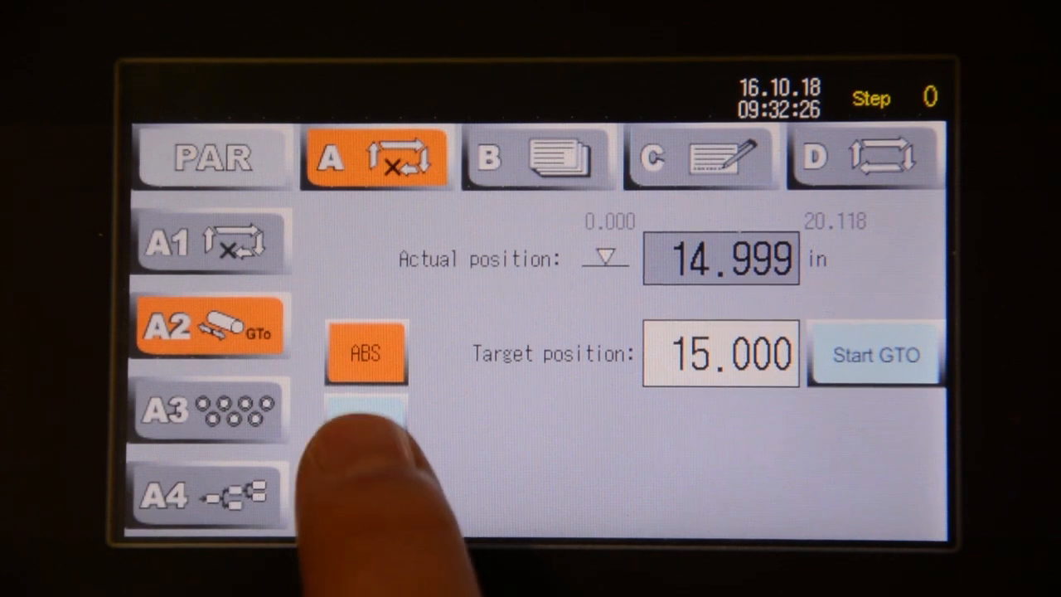
click(719, 355)
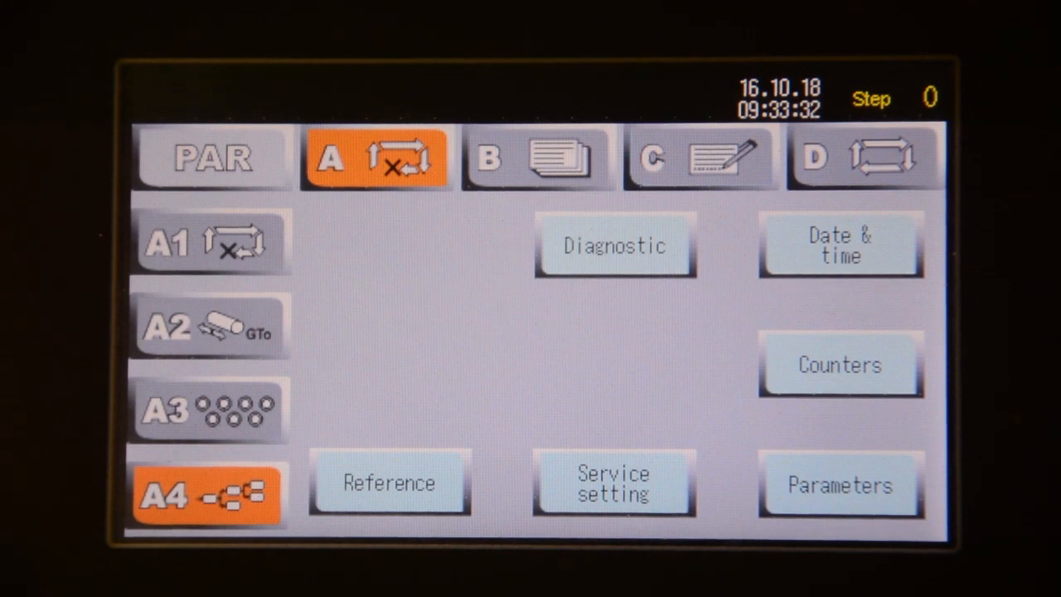
- Return to the manual page showing feed 20.276 in, 90.1° angle and 82.0 ft/min
click(209, 242)
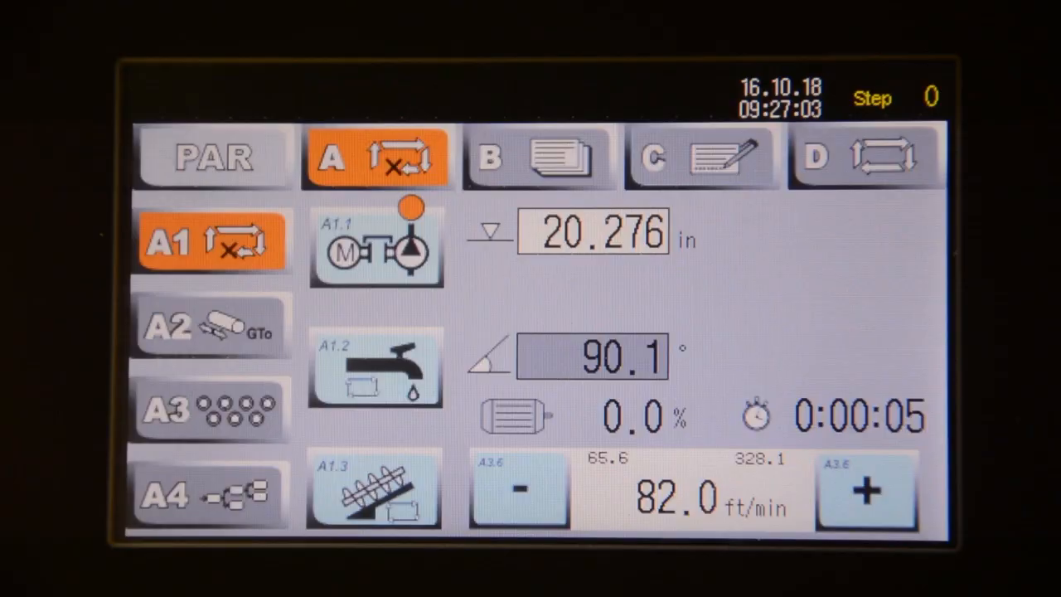
- Create program DEMO with author CC and description 2X5, and confirm it
click(537, 157)
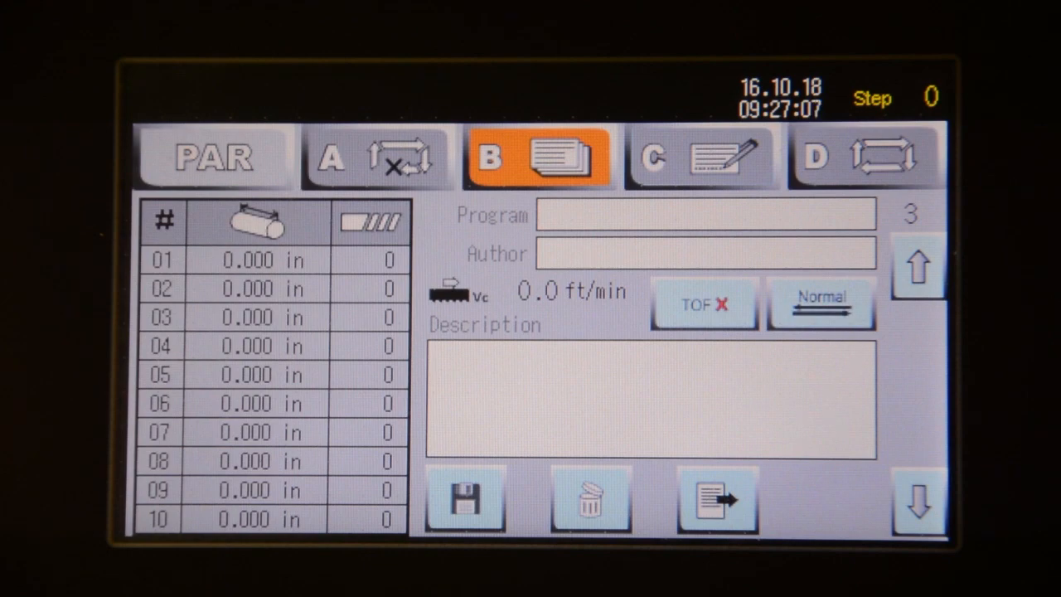
click(706, 216)
text(DEMO)
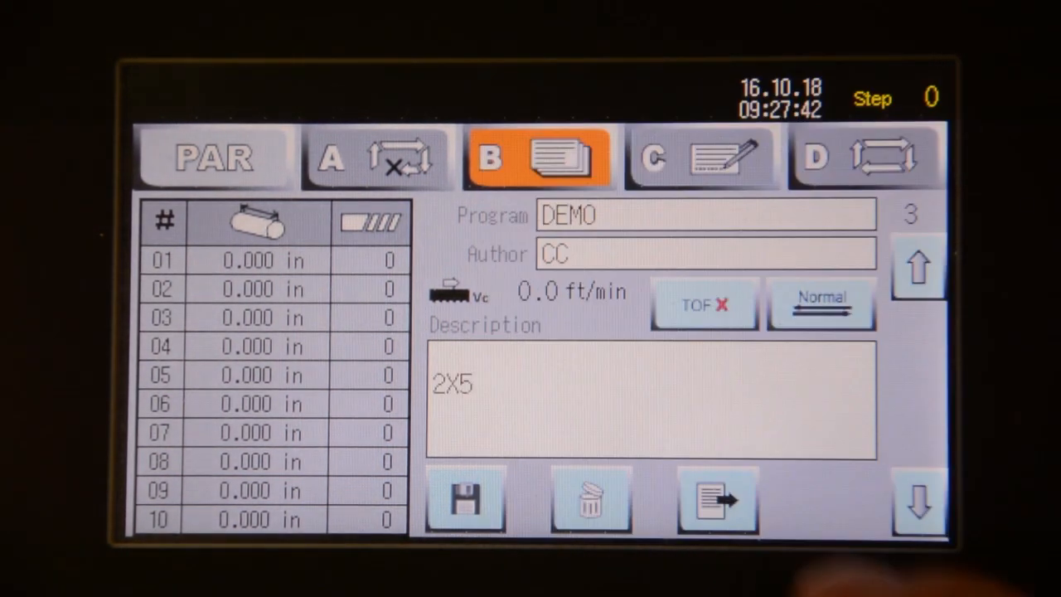
click(699, 156)
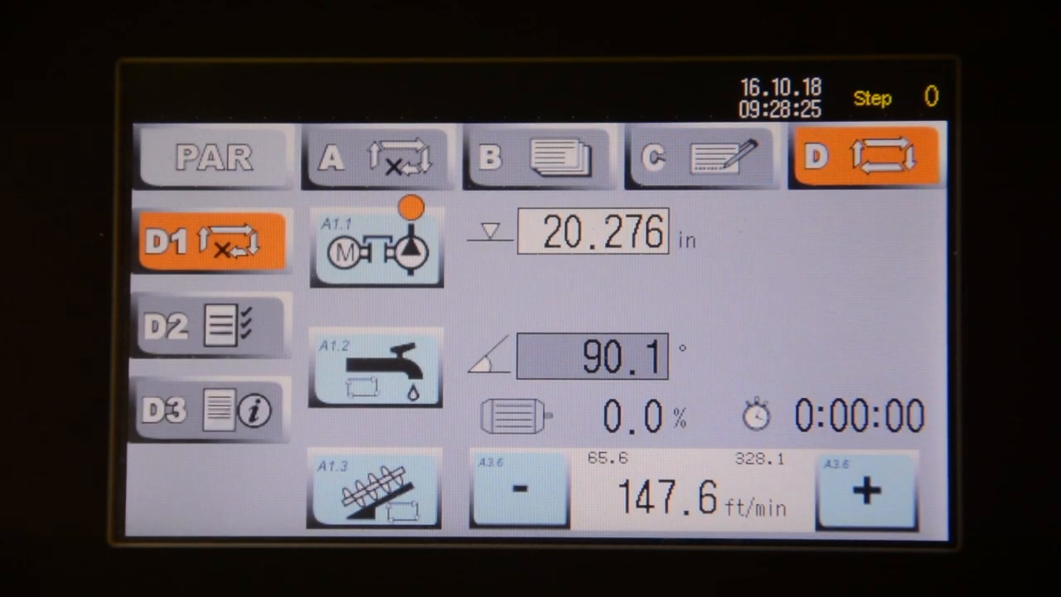
- Enable DEMO's first cut of 0.984 in × 5 in row 01 so it carries a green check
click(209, 323)
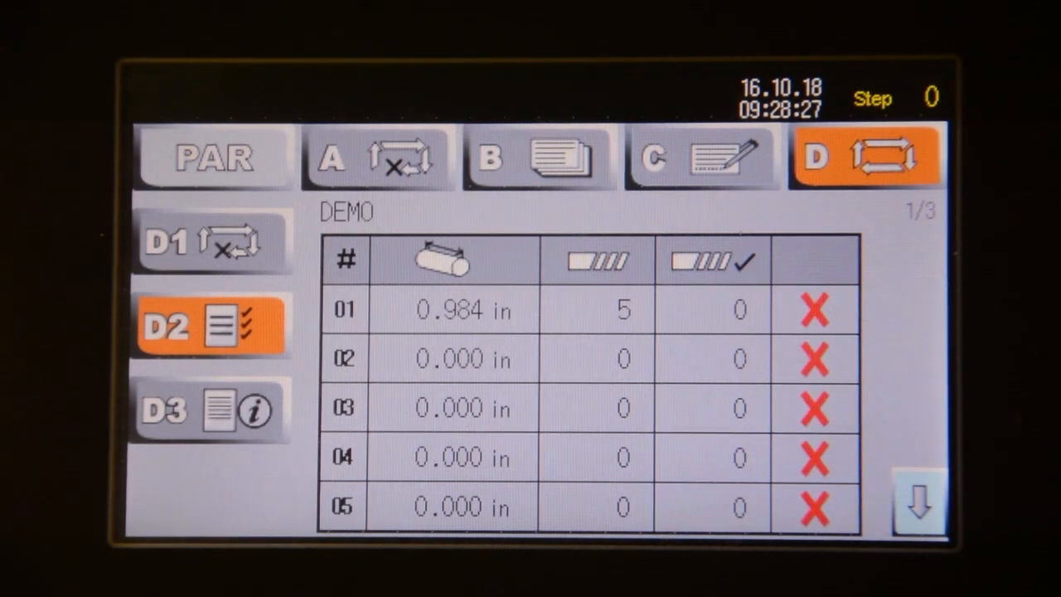
click(814, 310)
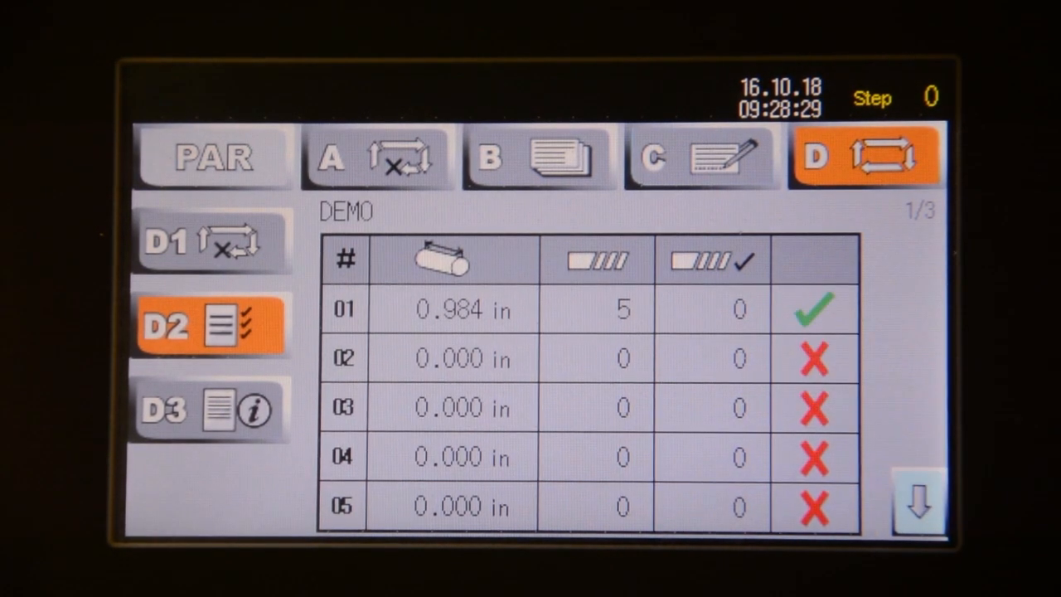